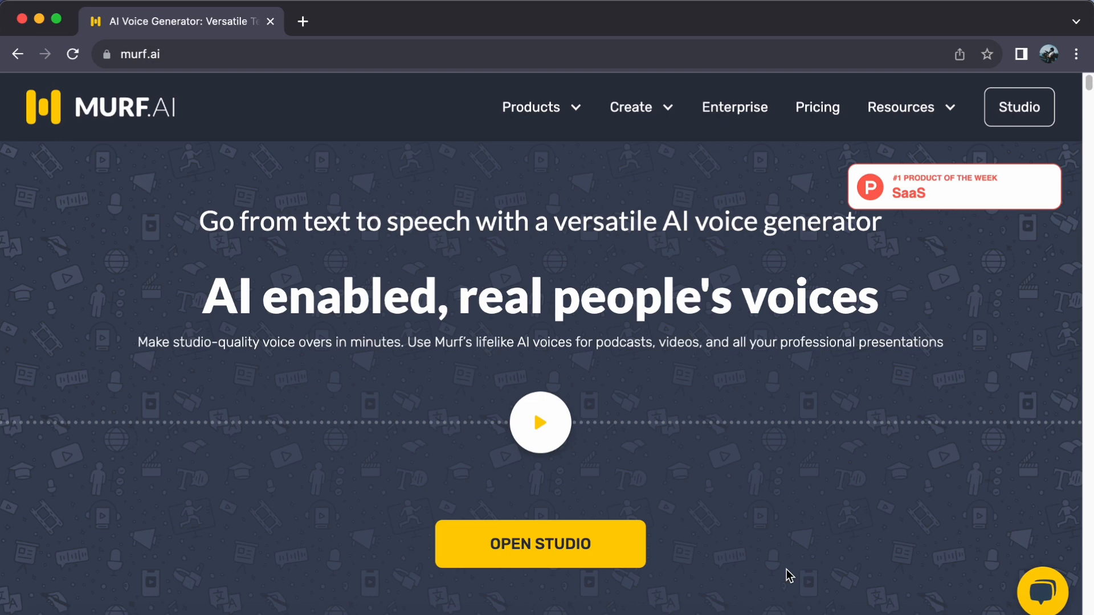
Step: Enter the Studio workspace and load My Awesome Project from Recent Projects
click(900, 107)
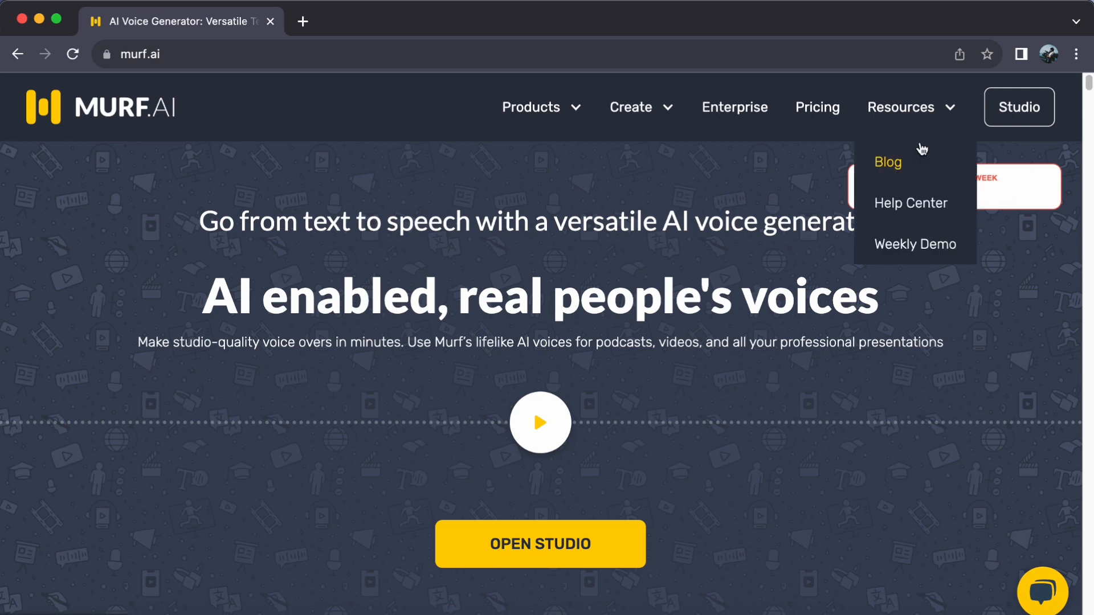
click(1018, 107)
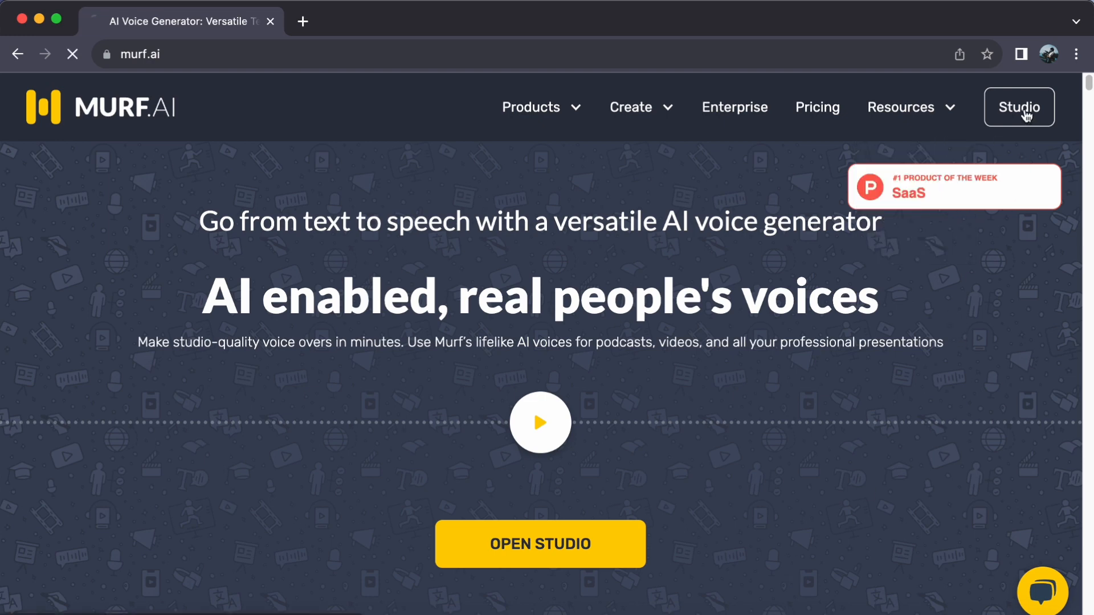
click(1018, 107)
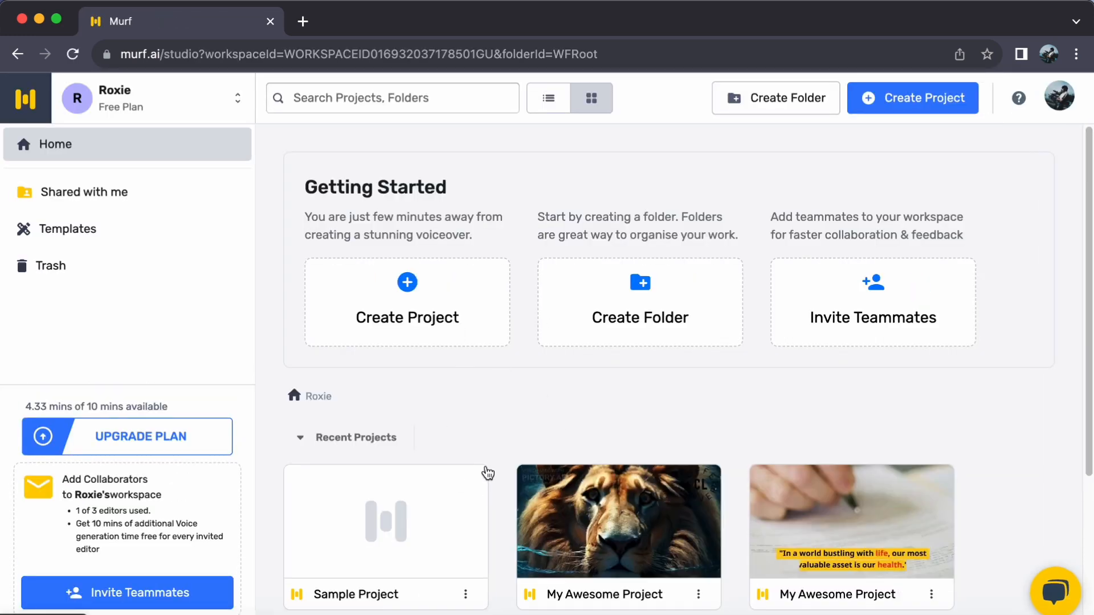
mouse_move(524, 445)
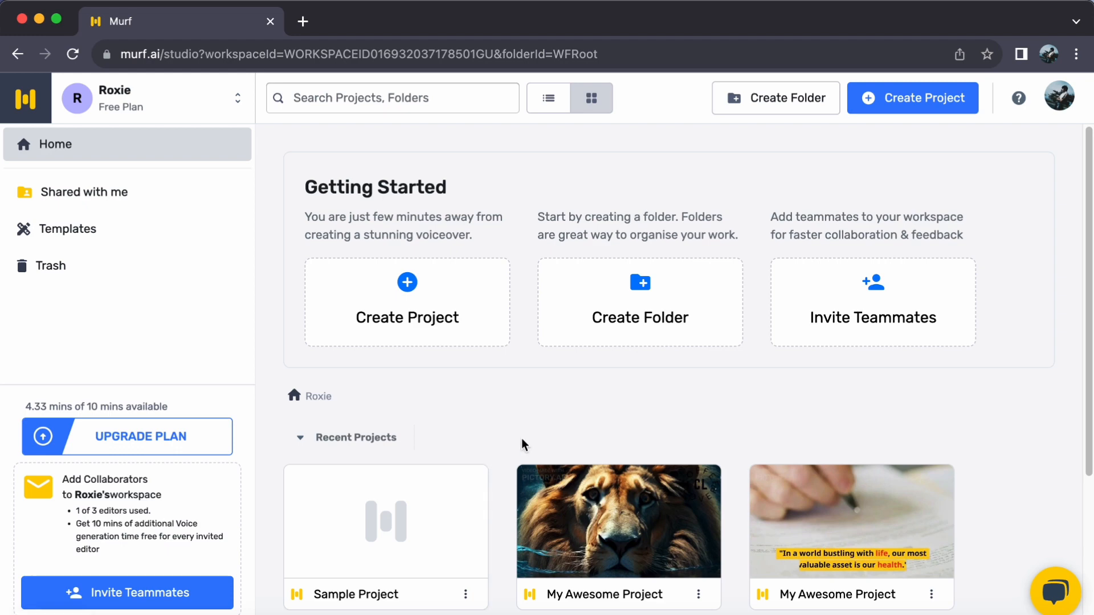
click(617, 521)
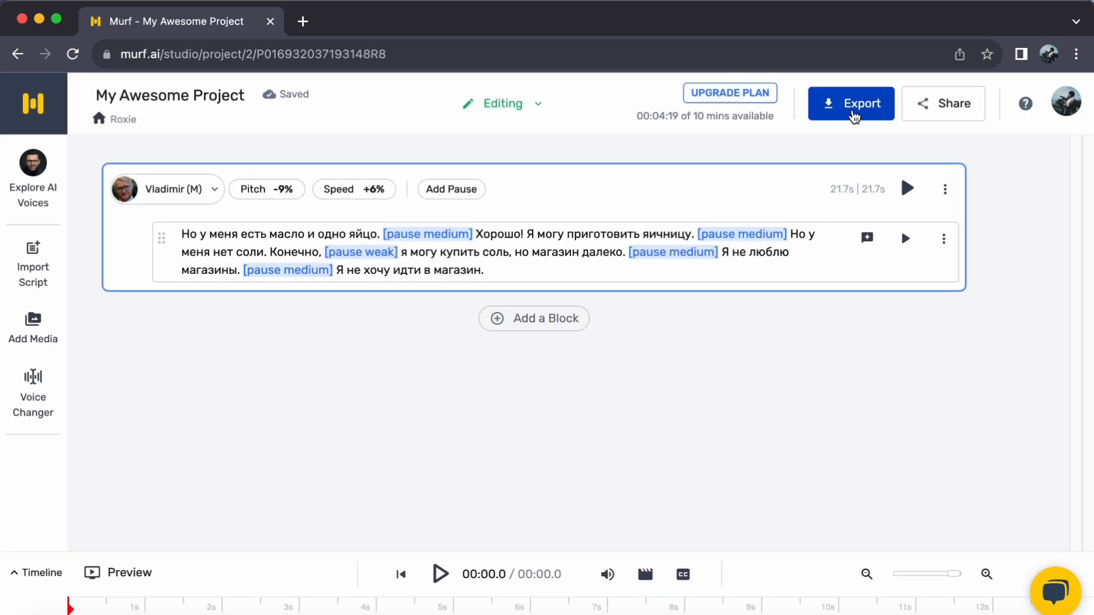
Step: Export the project to bring up the Select Download Format dialog
click(850, 103)
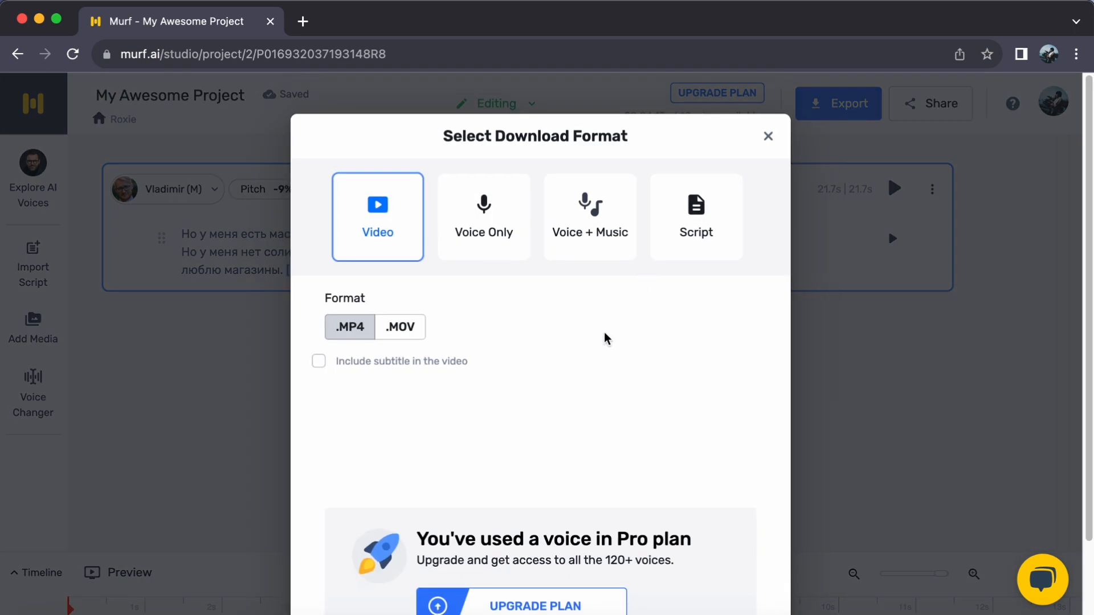
mouse_move(424, 263)
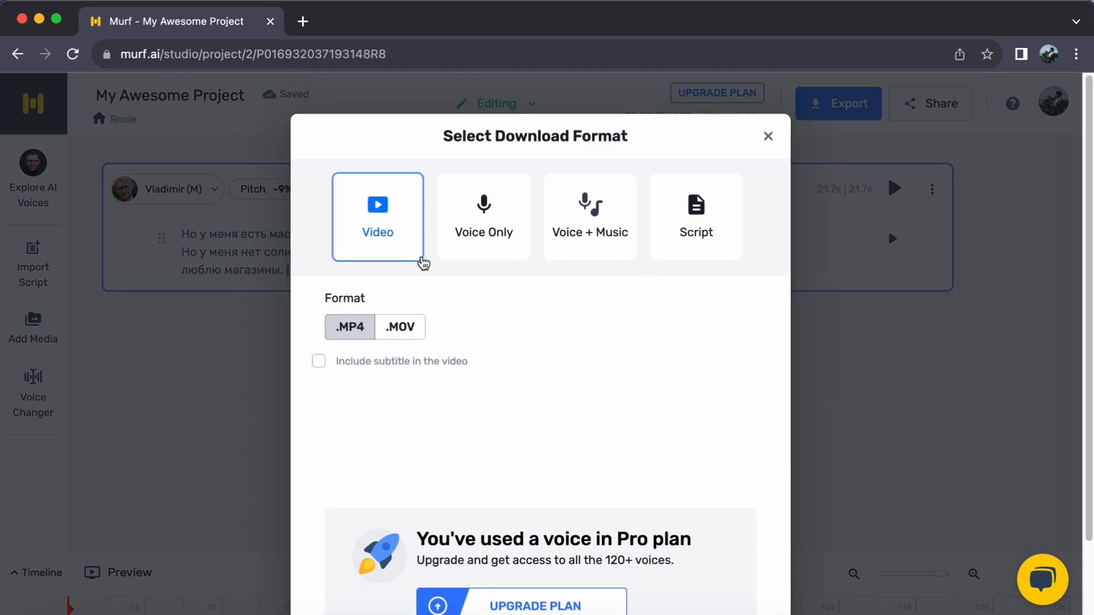
mouse_move(499, 303)
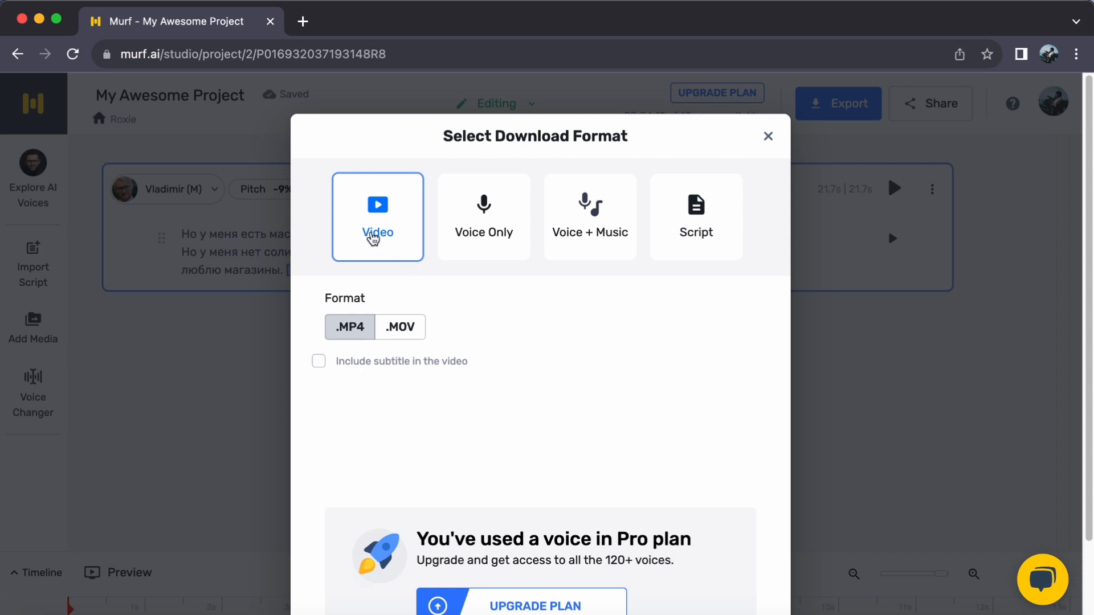
mouse_move(520, 239)
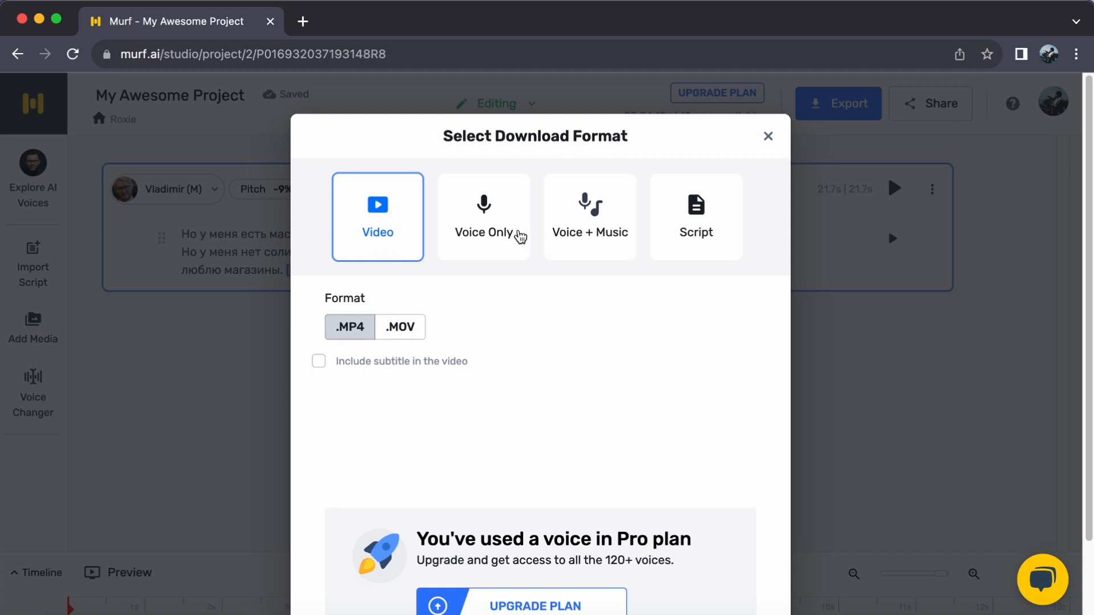
mouse_move(608, 259)
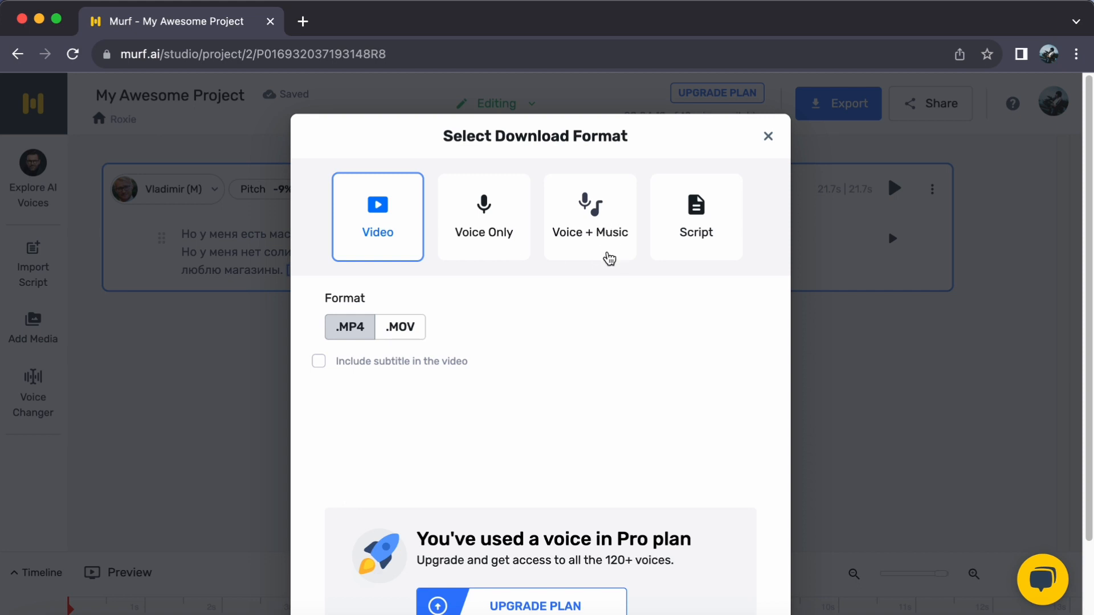
mouse_move(737, 243)
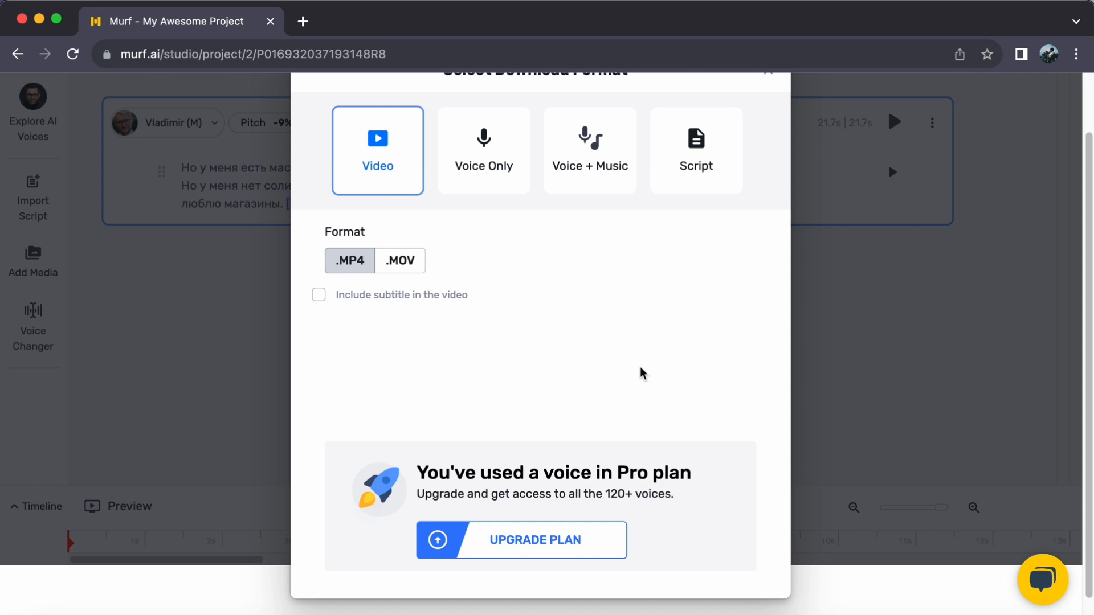
mouse_move(616, 492)
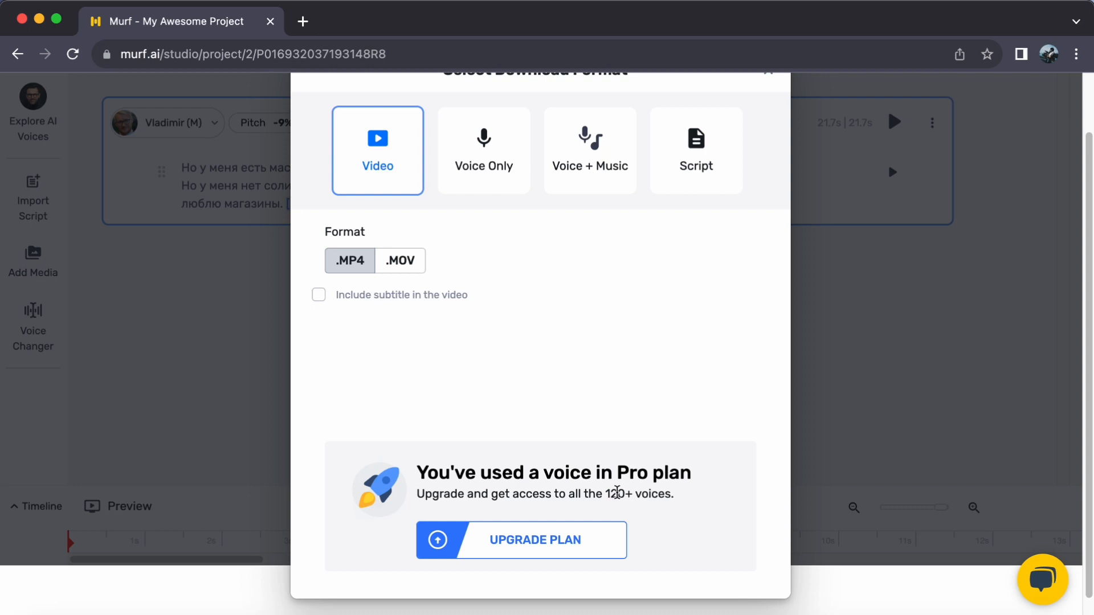
Step: Review Voice Only at High quality and Script, ending on Voice + Music options
click(483, 150)
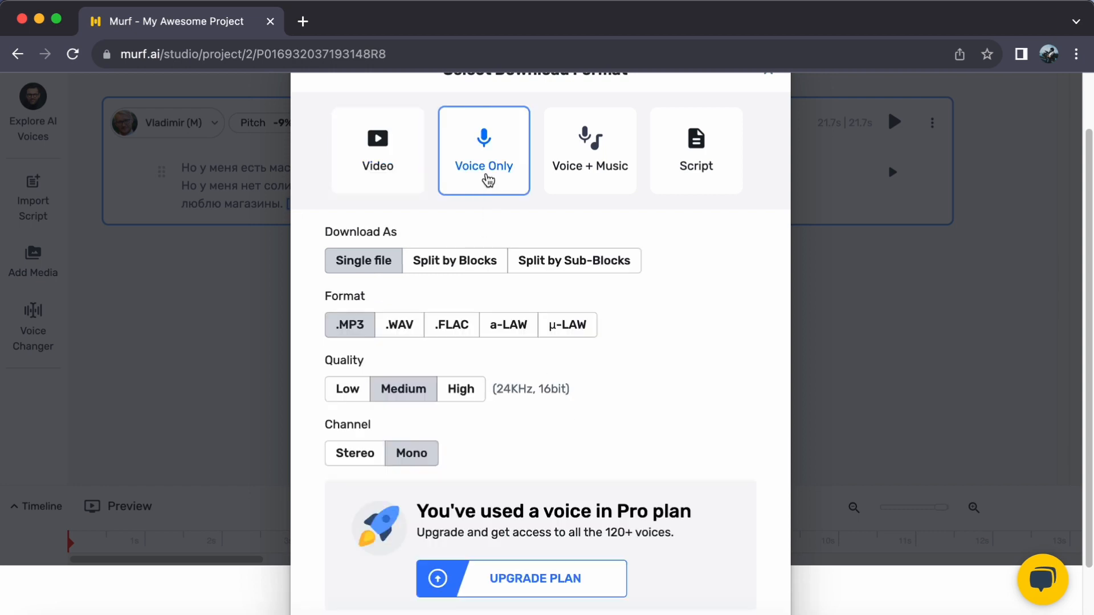
mouse_move(454, 260)
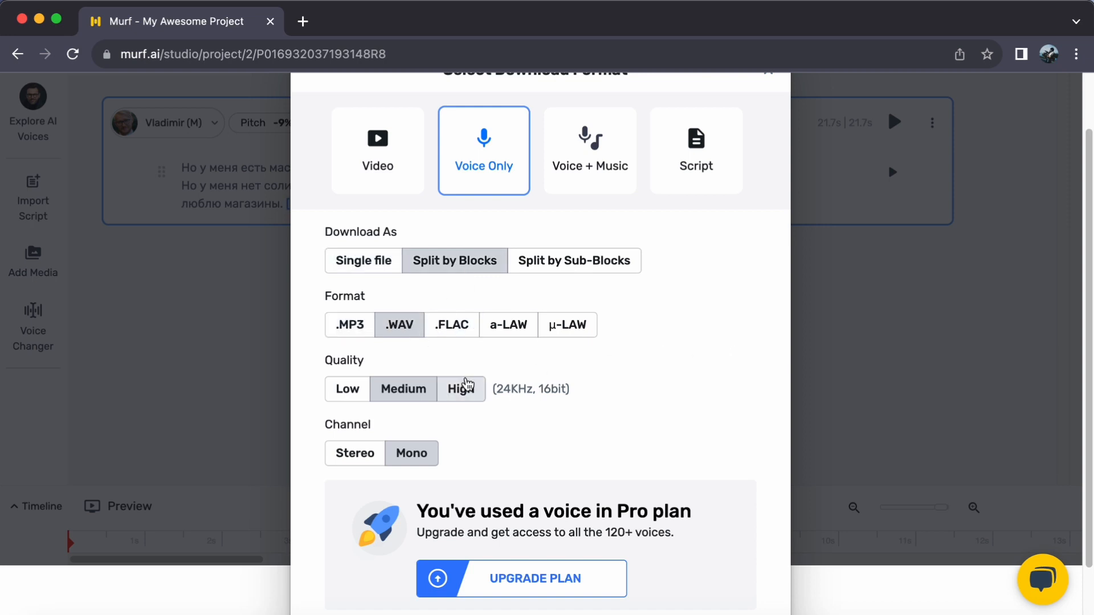
click(459, 389)
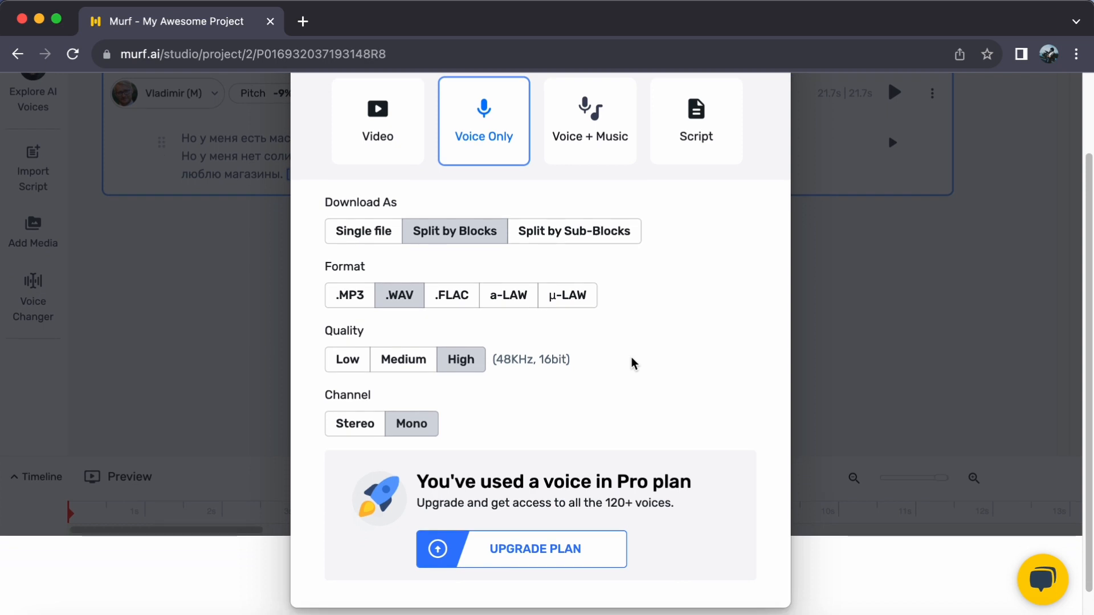
mouse_move(582, 360)
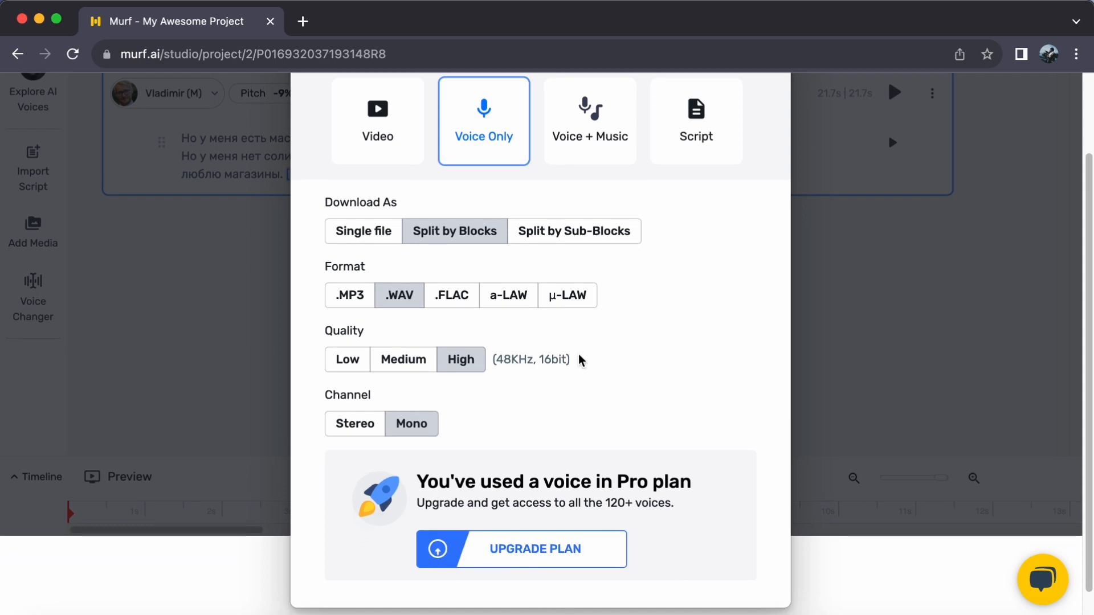
click(695, 128)
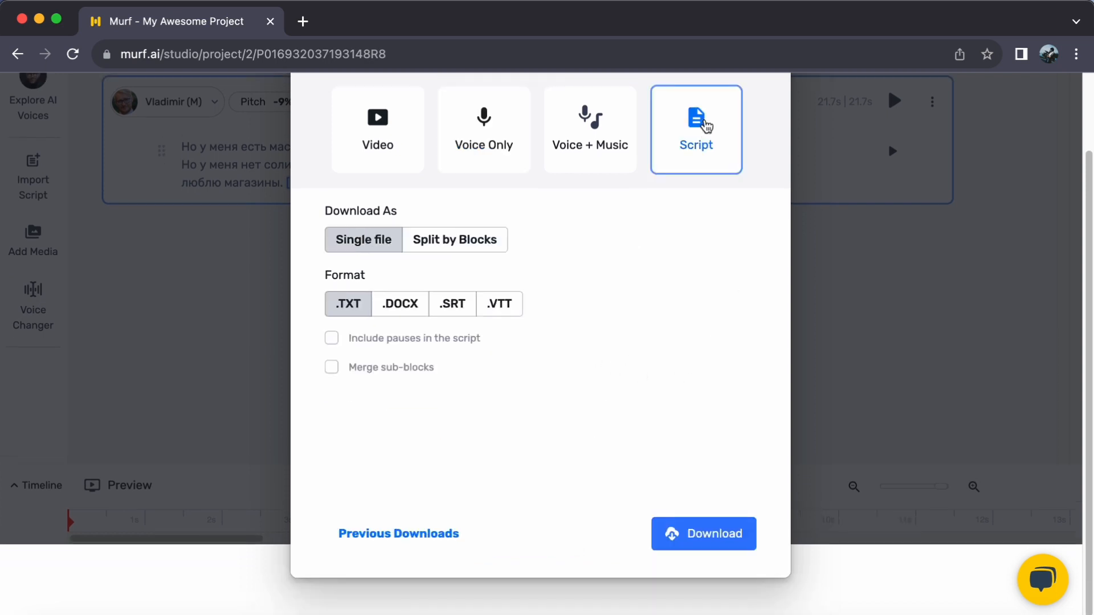
click(589, 129)
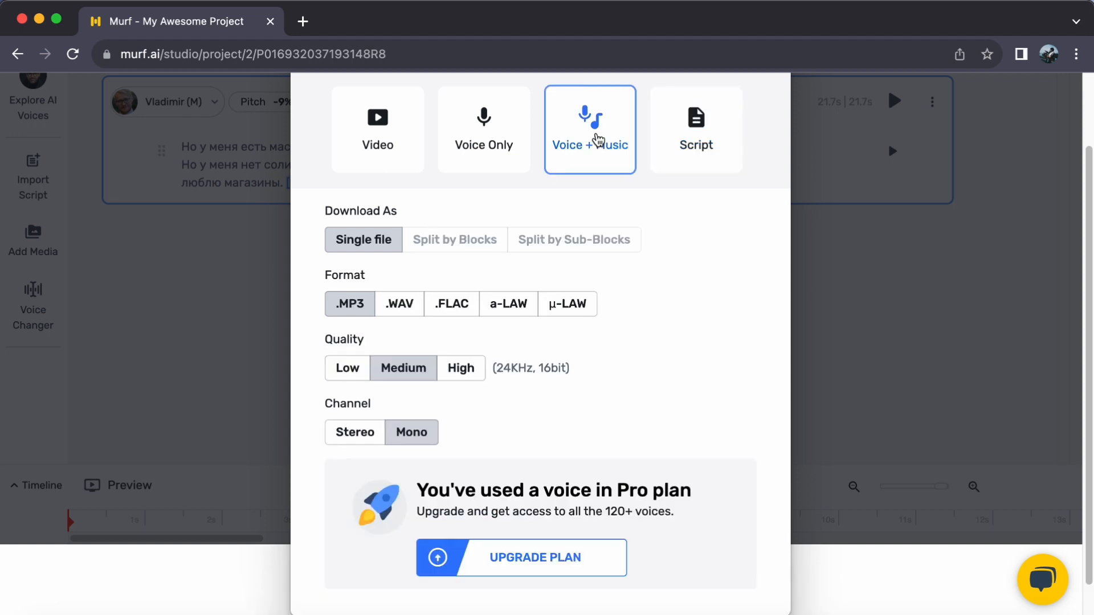
mouse_move(674, 269)
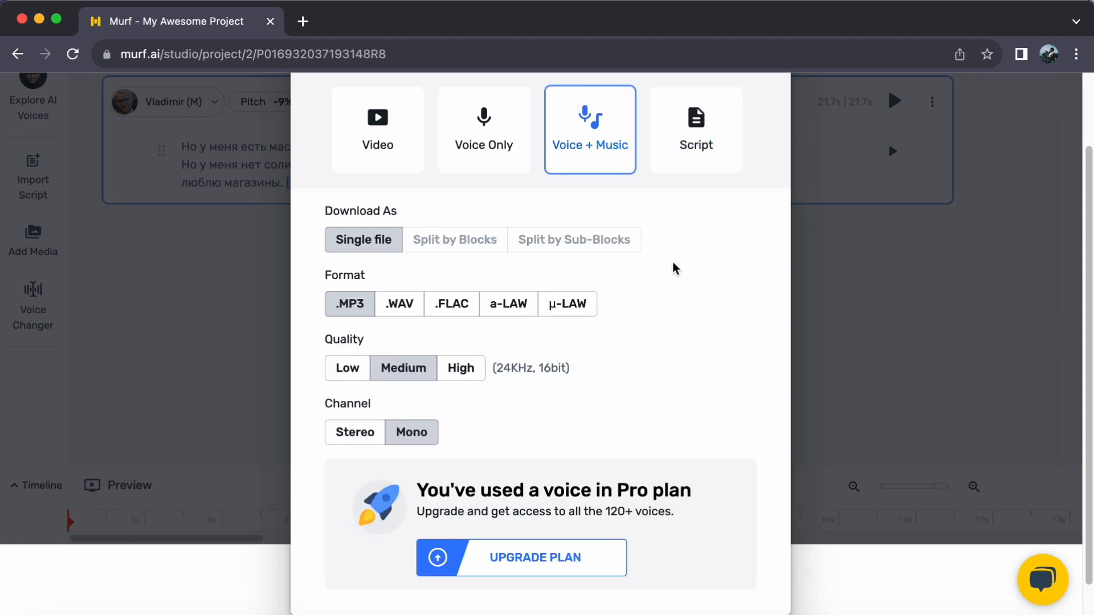